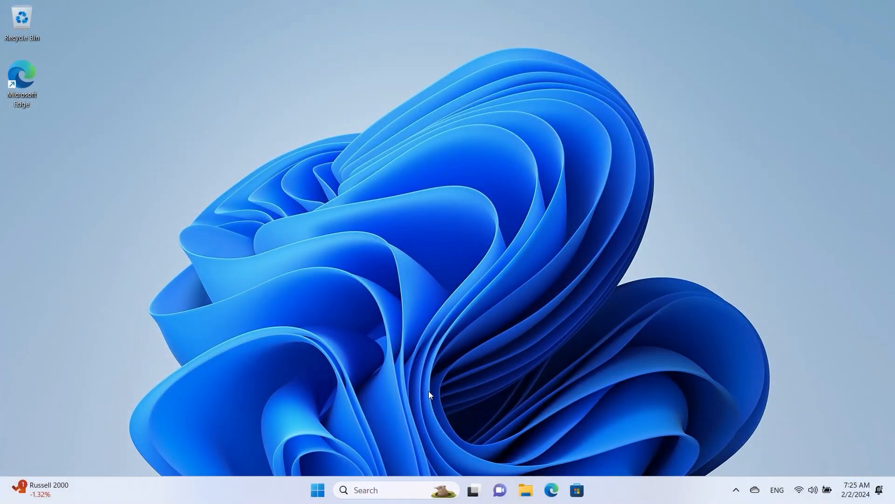
Launch Dell SupportAssist from the Start menu's Recommended apps.
left_click(317, 490)
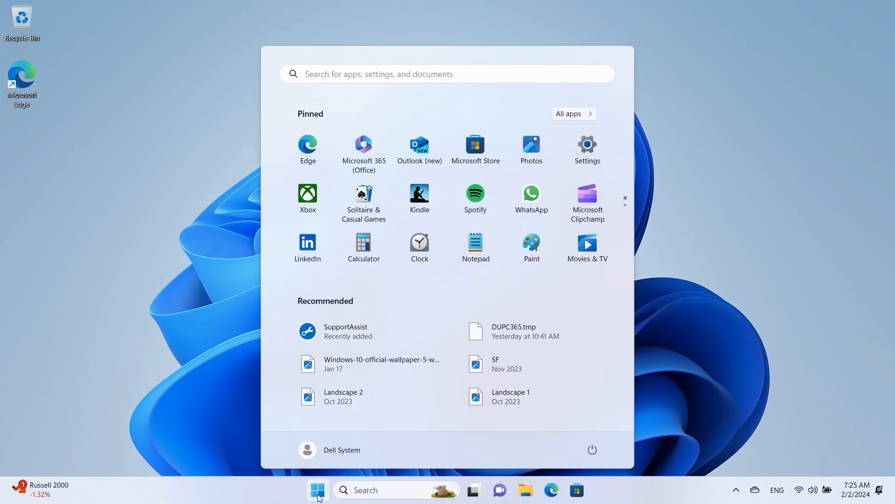
left_click(346, 330)
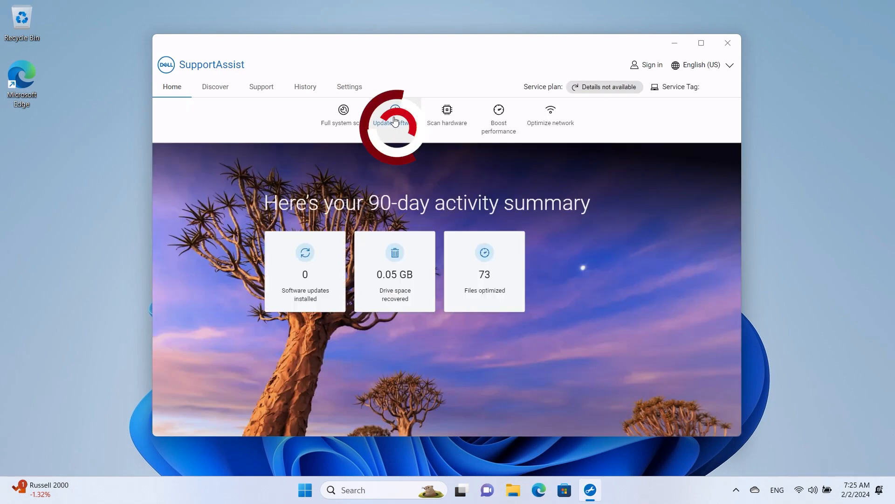
Run a software update check and install the four updates SupportAssist finds.
left_click(393, 114)
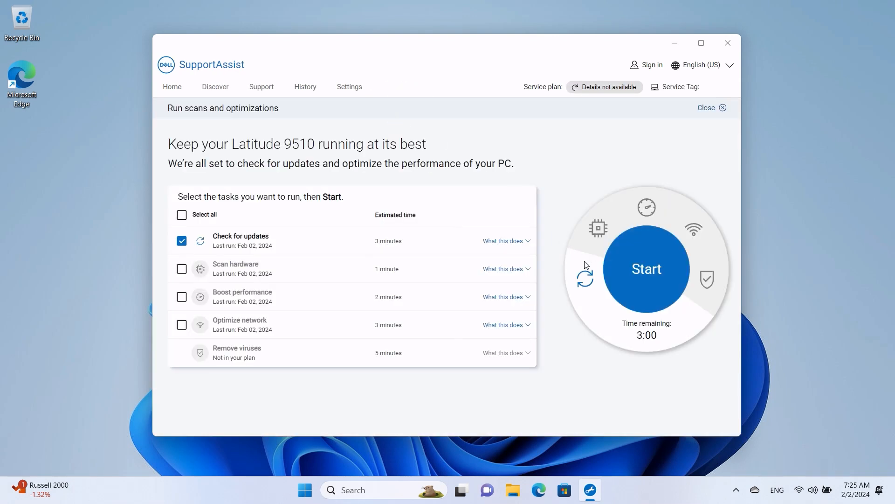
left_click(646, 269)
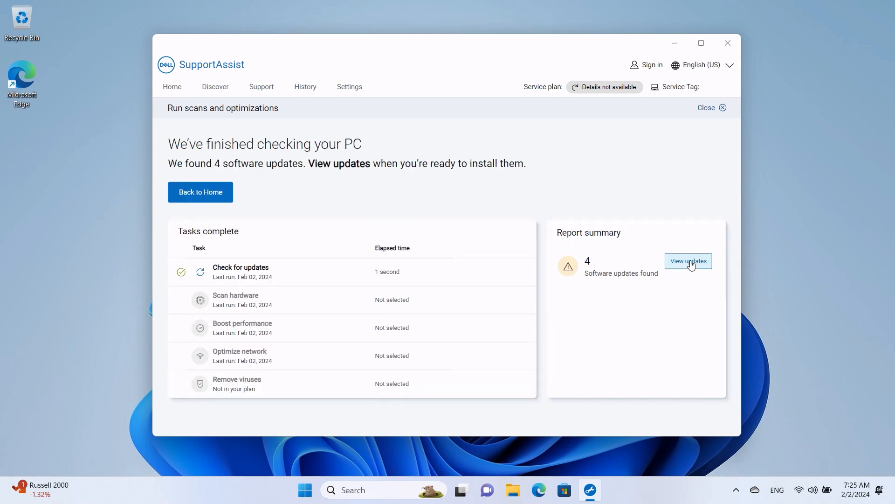
left_click(689, 261)
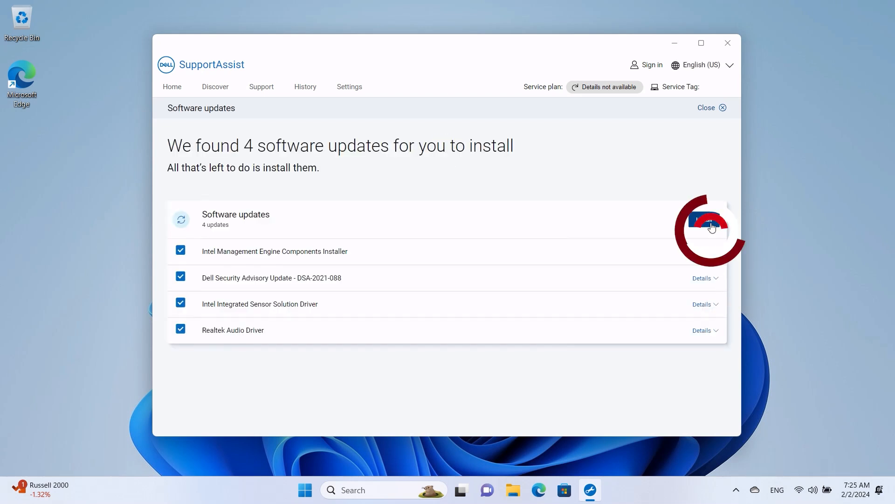
left_click(708, 223)
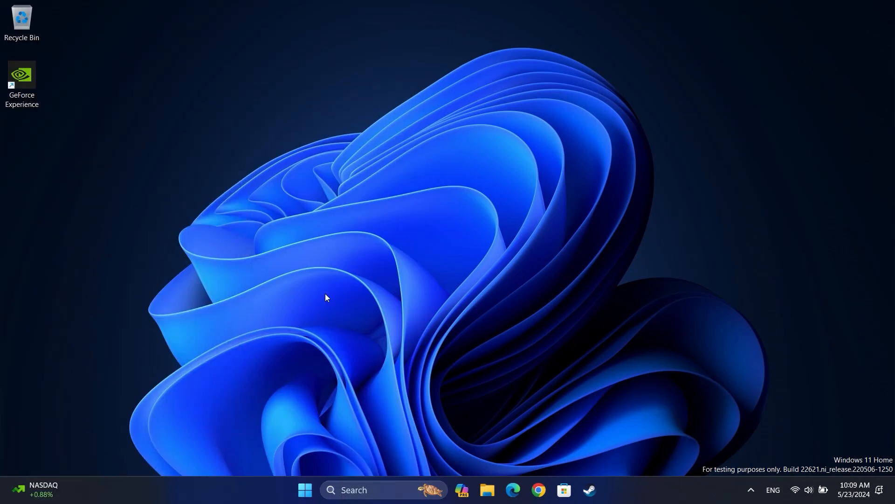
mouse_move(450, 300)
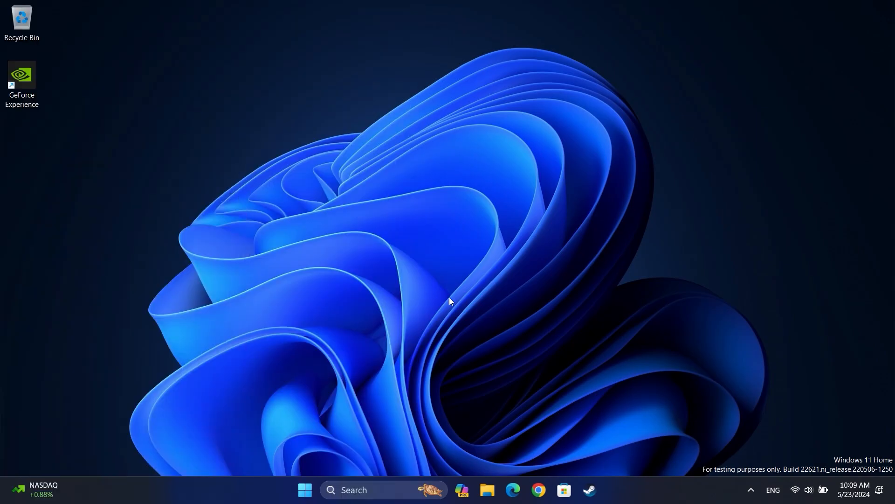
mouse_move(304, 490)
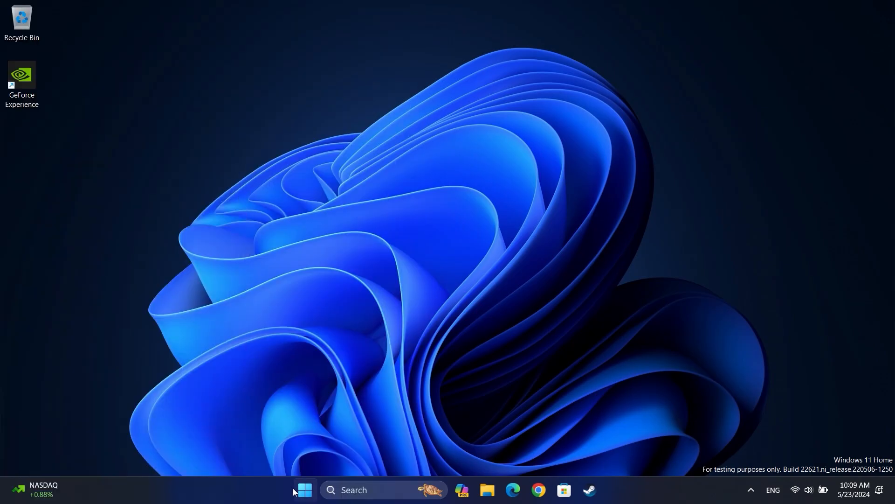
Launch Alienware Command Center from the Start menu.
left_click(304, 490)
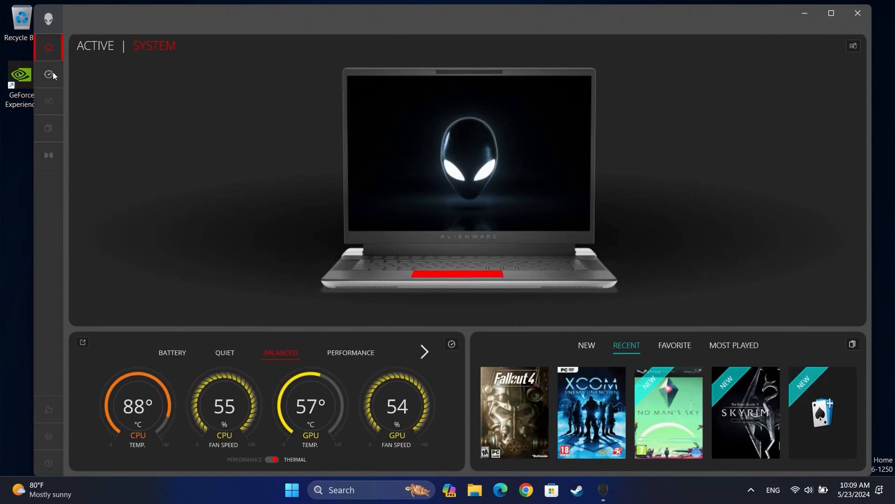
Switch the Performance preset through Quiet and Performance up to Overdrive, then close Command Center.
left_click(48, 75)
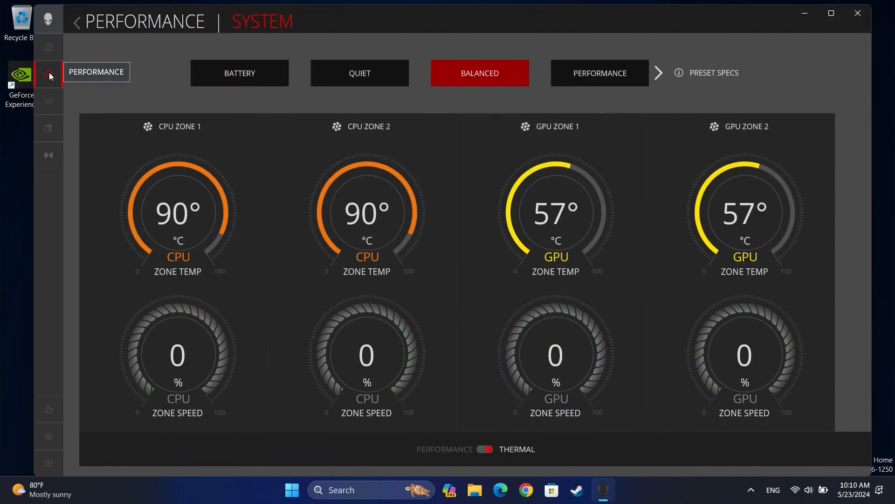
left_click(359, 73)
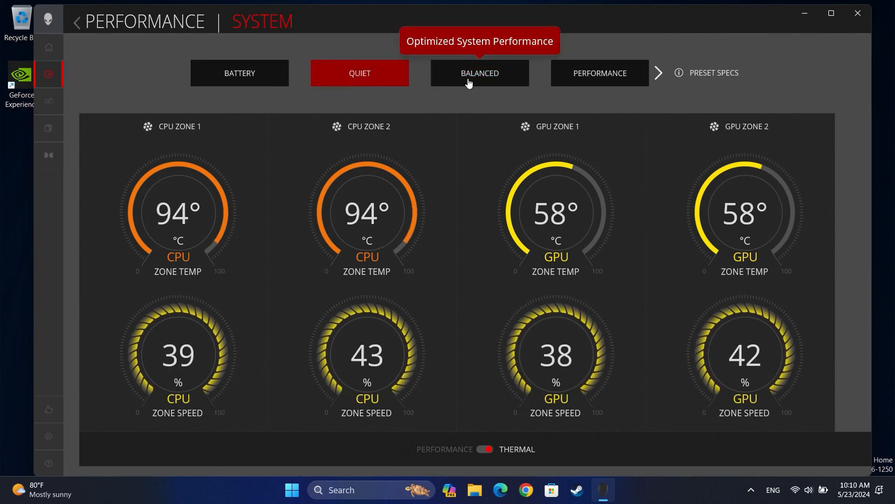
left_click(479, 73)
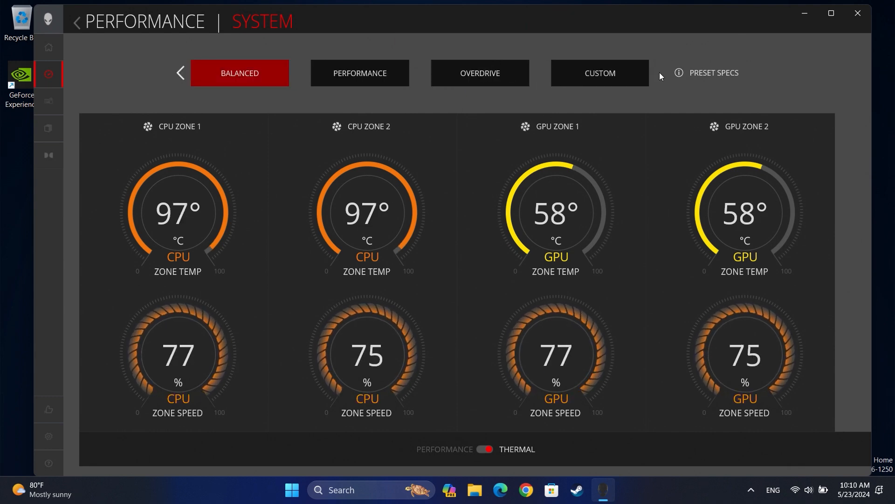
left_click(359, 73)
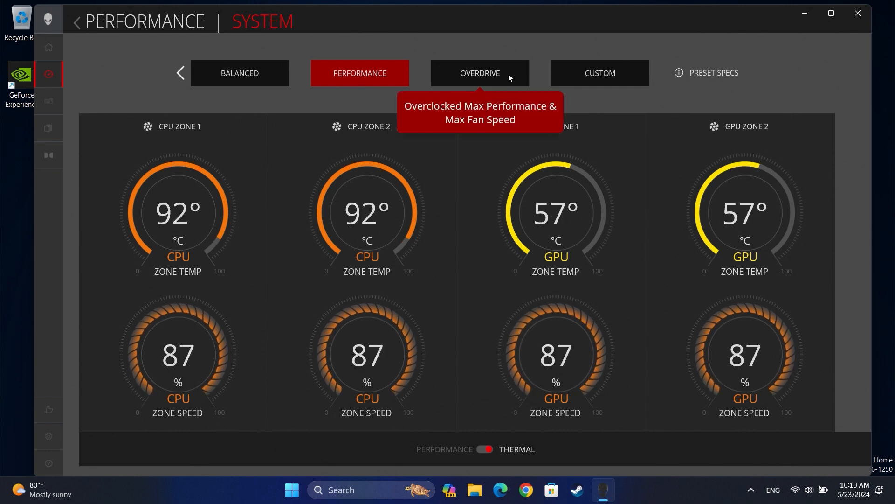
left_click(479, 73)
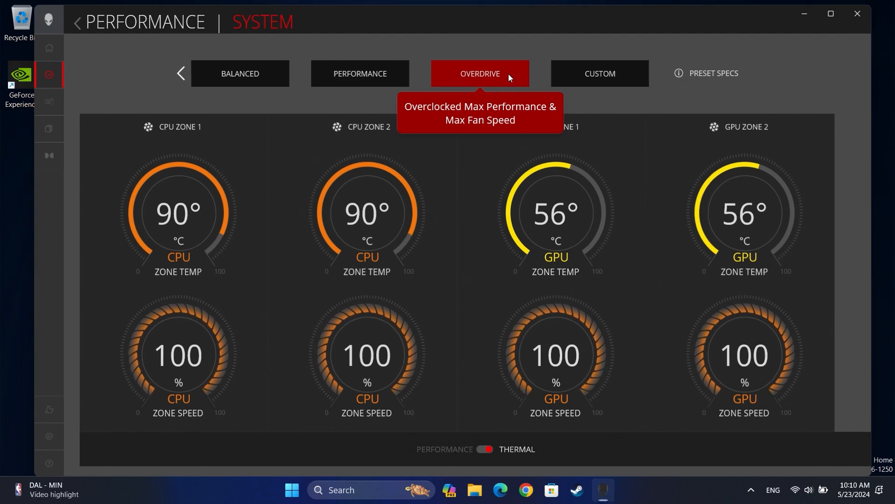
left_click(857, 13)
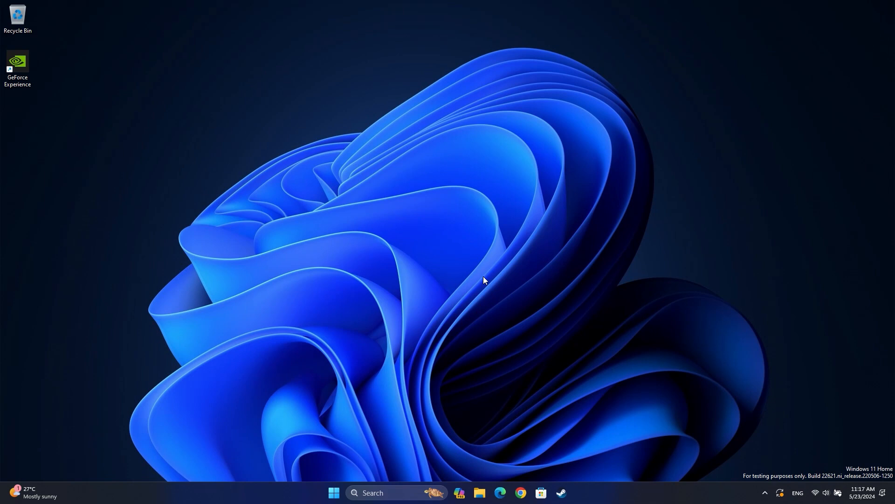
mouse_move(365, 446)
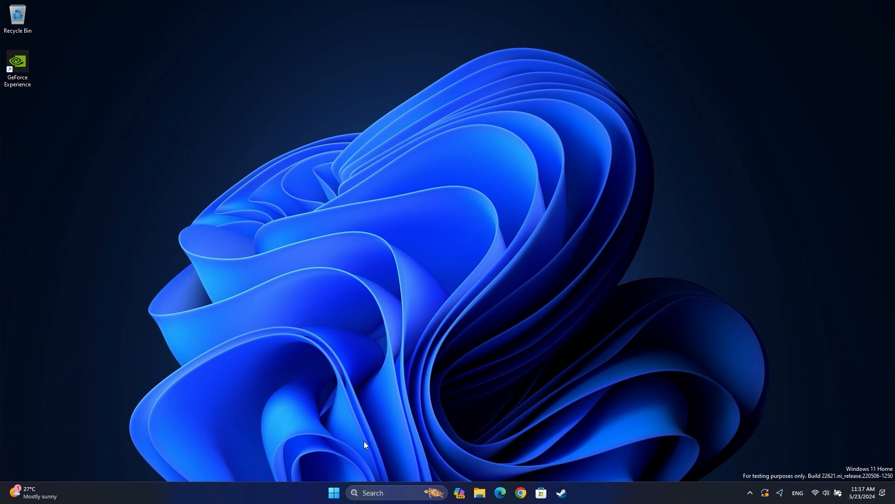
Launch Settings from the Start menu's pinned apps.
left_click(334, 492)
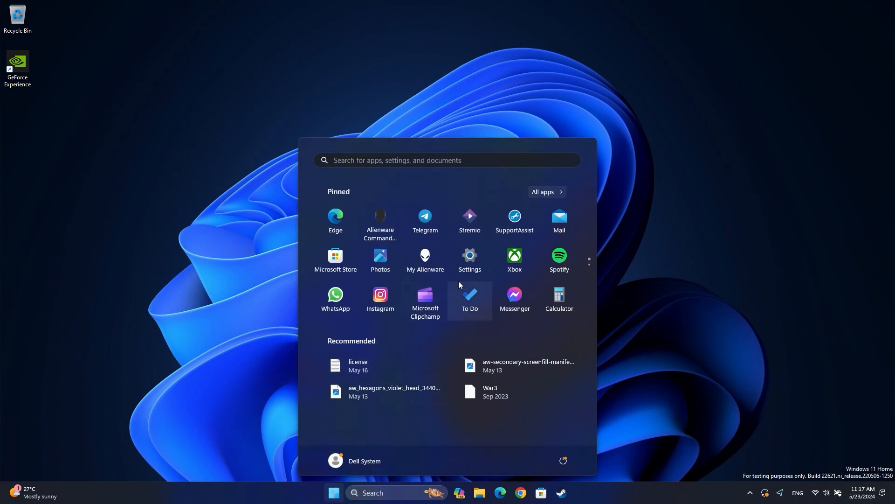
left_click(469, 259)
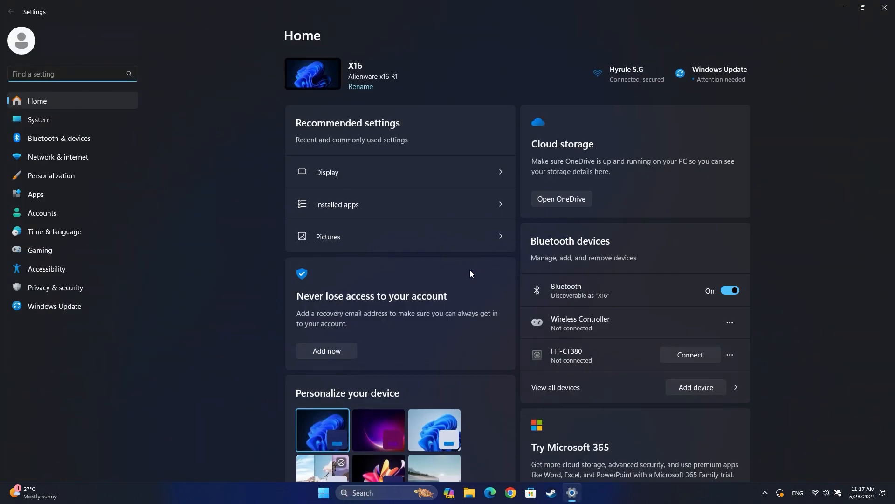
Go from Display settings into the Graphics per-app preferences page.
left_click(40, 120)
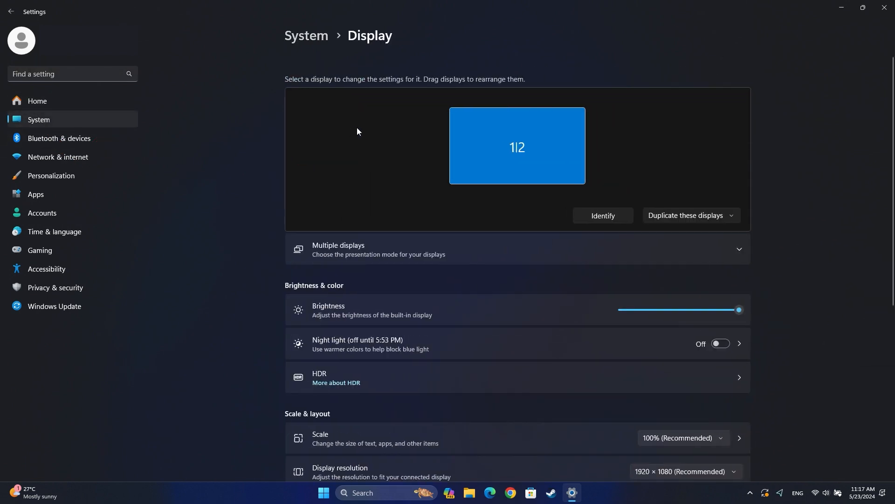
scroll("down", 3)
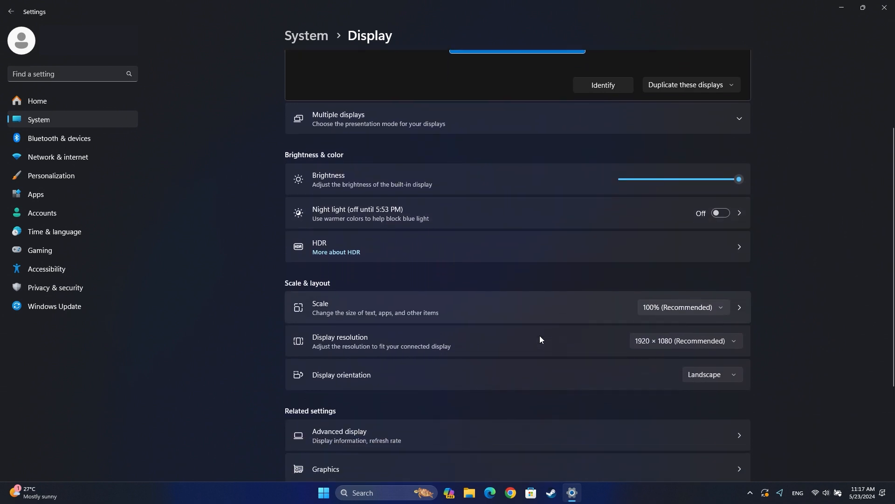
left_click(326, 469)
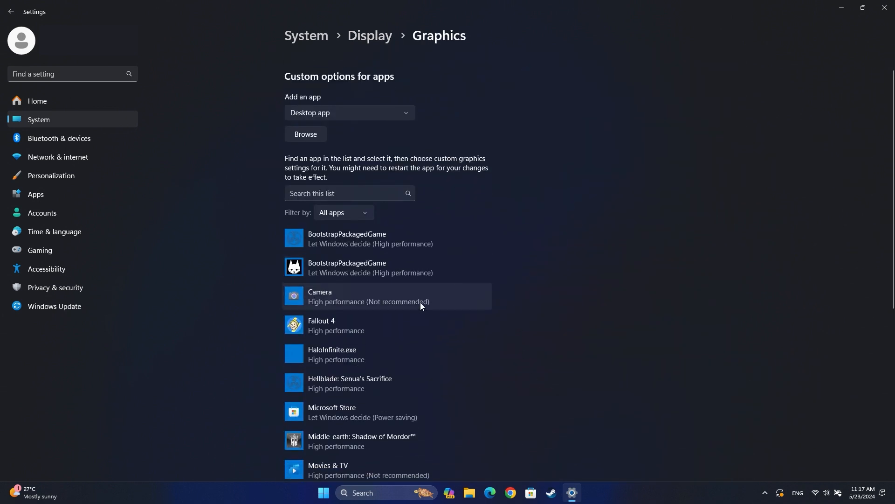
Set Fallout 4 to High performance on the NVIDIA GPU, save, and review Hellblade's graphics setting.
left_click(343, 325)
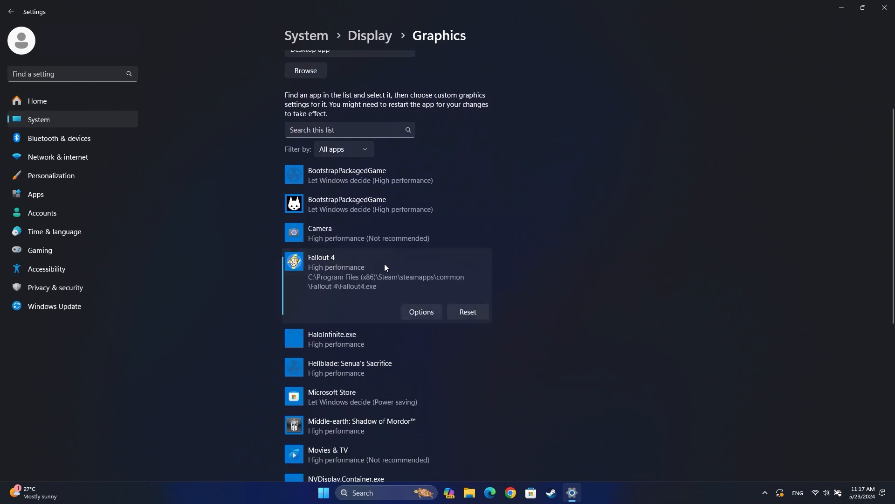
left_click(421, 311)
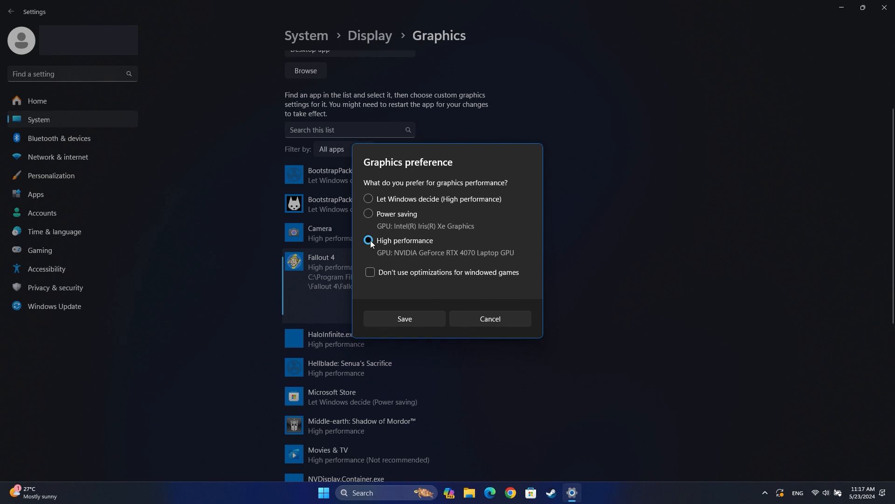
left_click(368, 241)
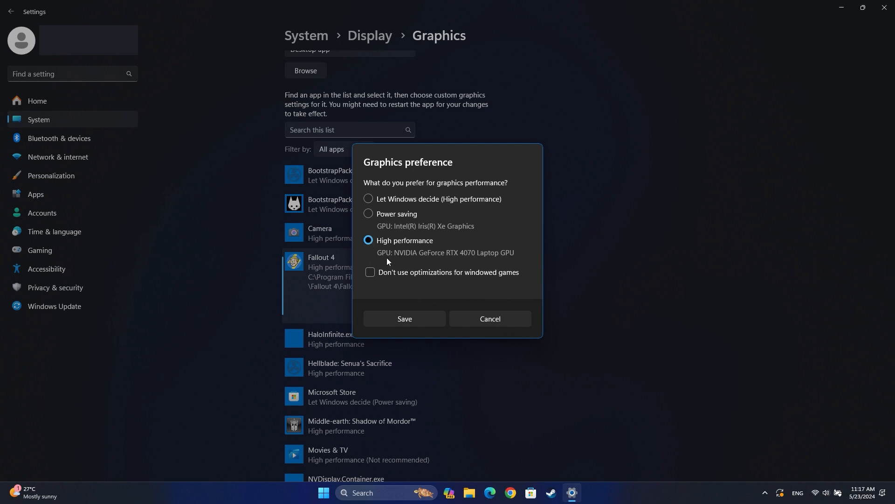
left_click(403, 321)
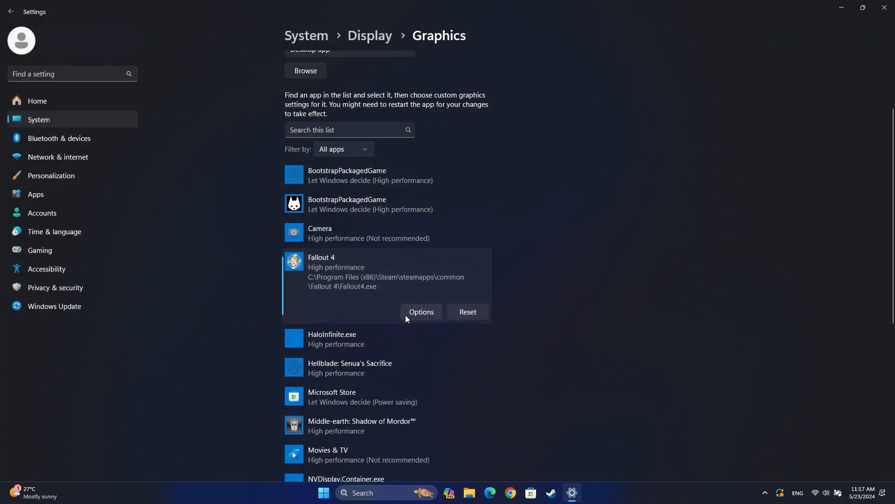
scroll("down", 3)
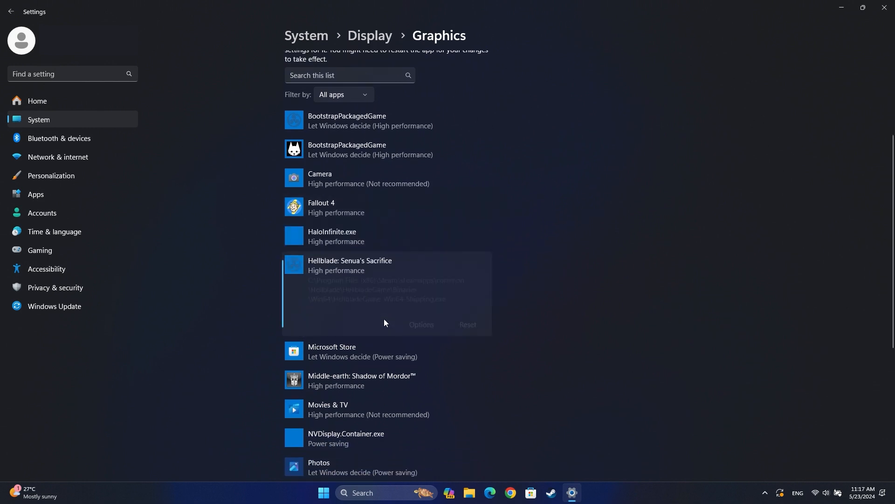
left_click(420, 327)
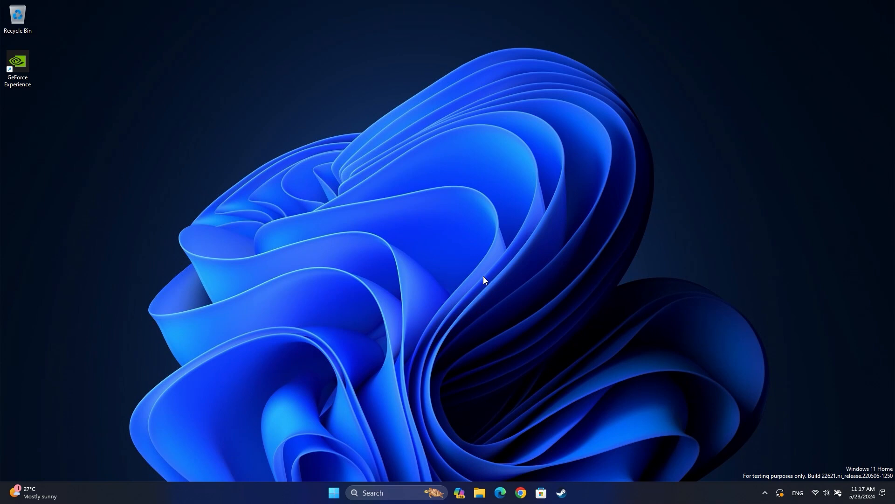
mouse_move(449, 238)
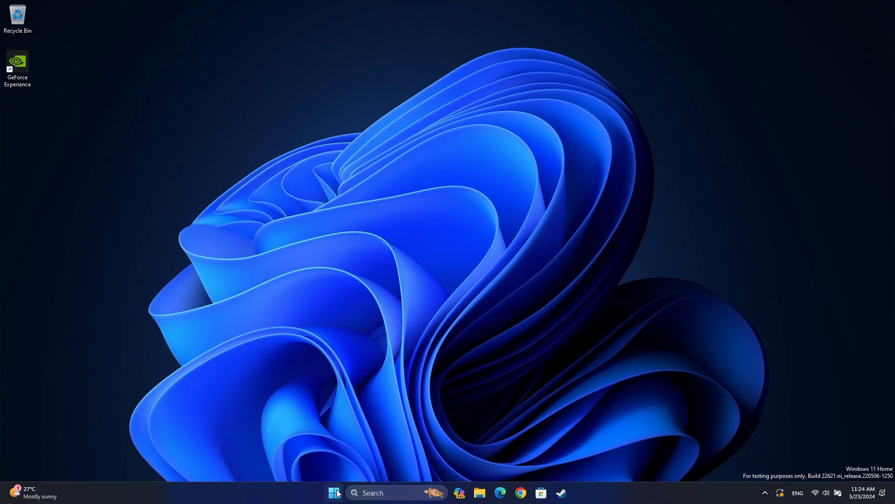
Reopen Settings from the Start menu's pinned apps.
left_click(334, 492)
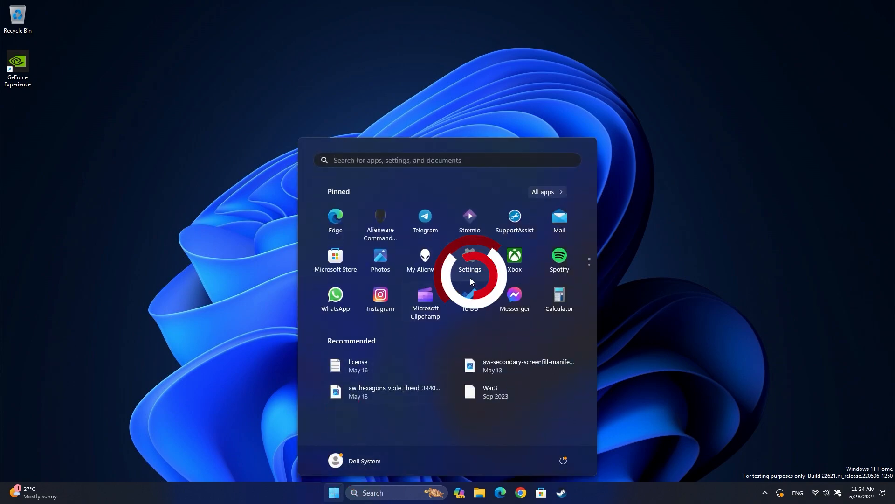
left_click(469, 260)
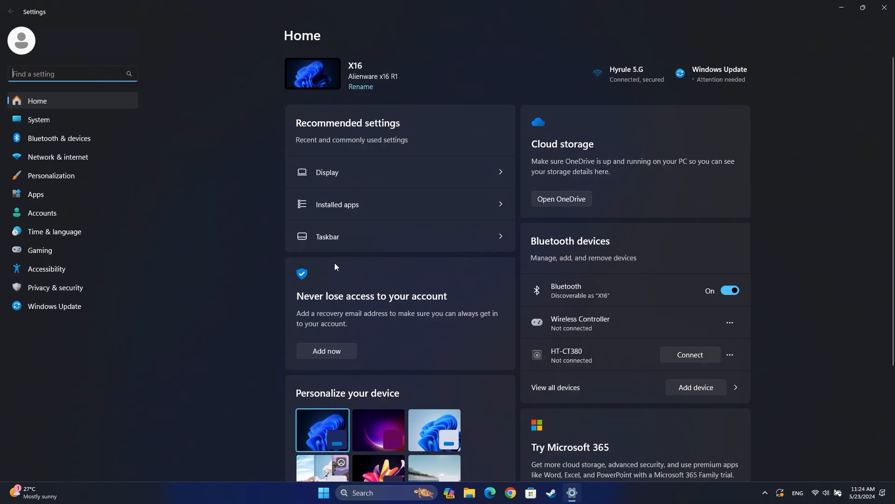
Switch the Gaming > Game Mode toggle to On.
left_click(40, 250)
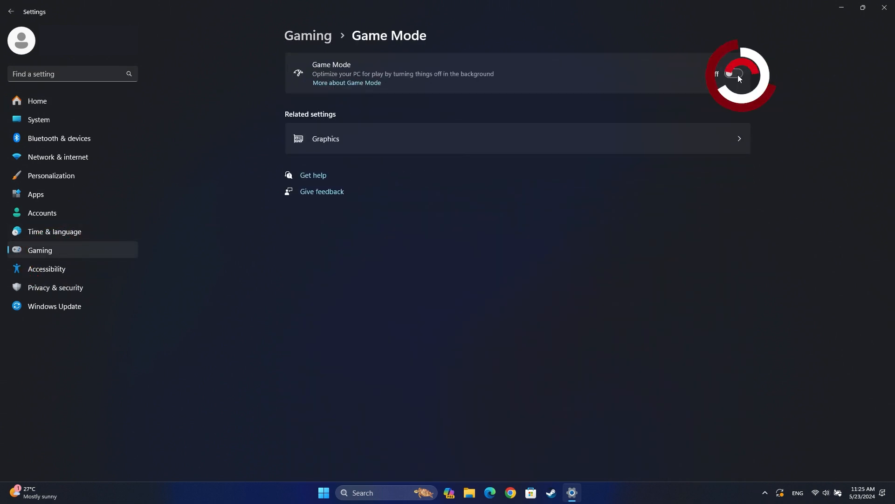
left_click(734, 73)
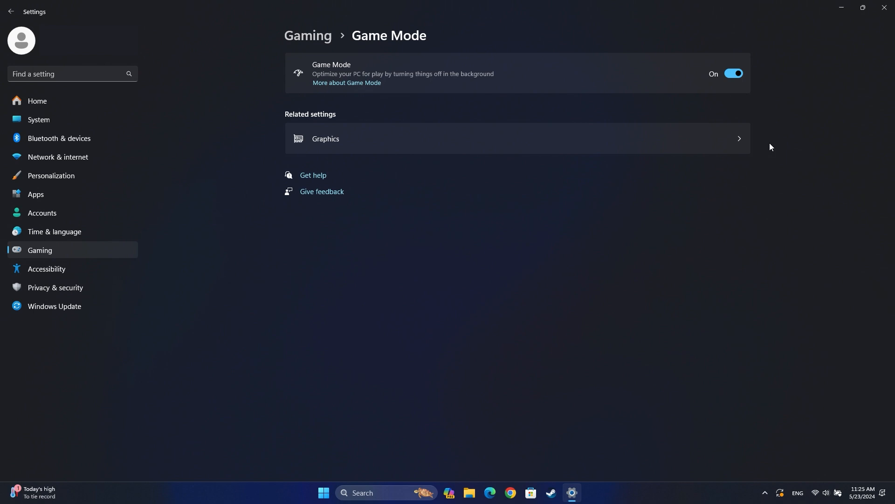
mouse_move(60, 121)
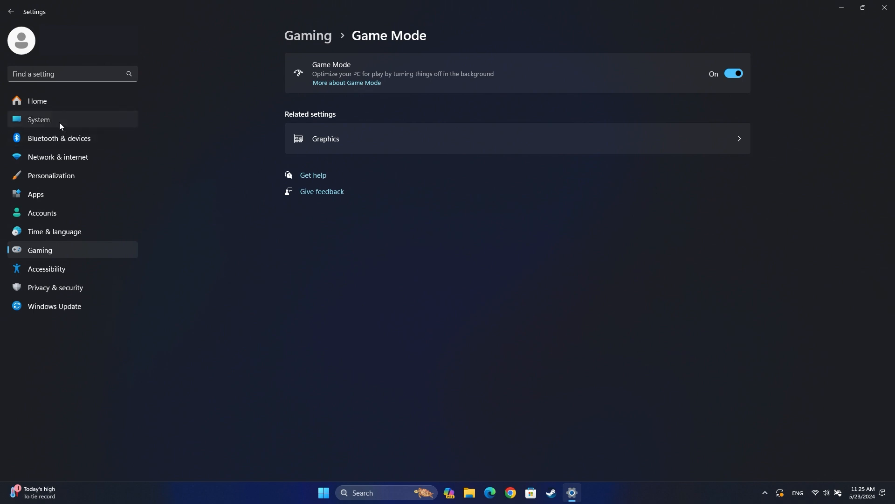
In System > Power & battery, confirm Power mode stays on Best performance.
left_click(40, 119)
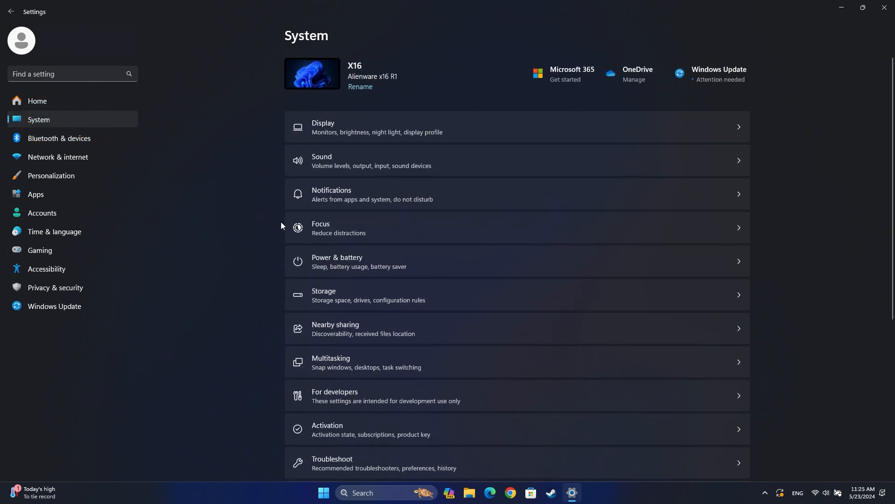
left_click(337, 262)
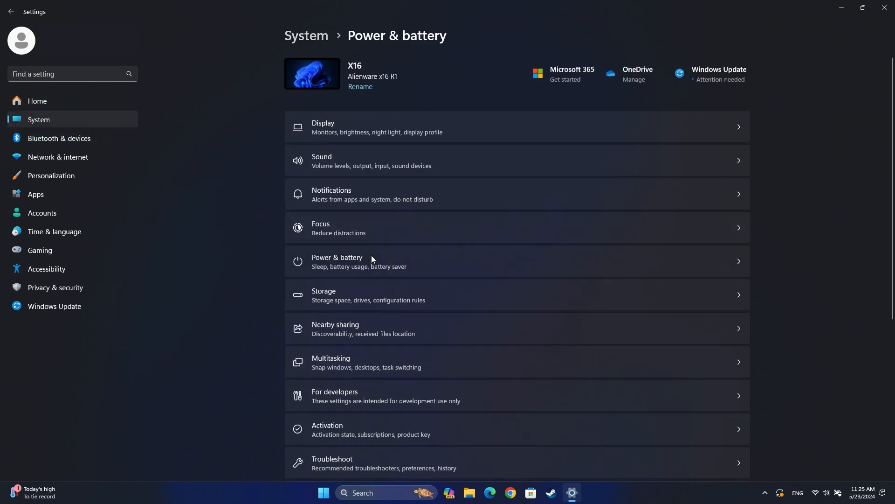
left_click(336, 261)
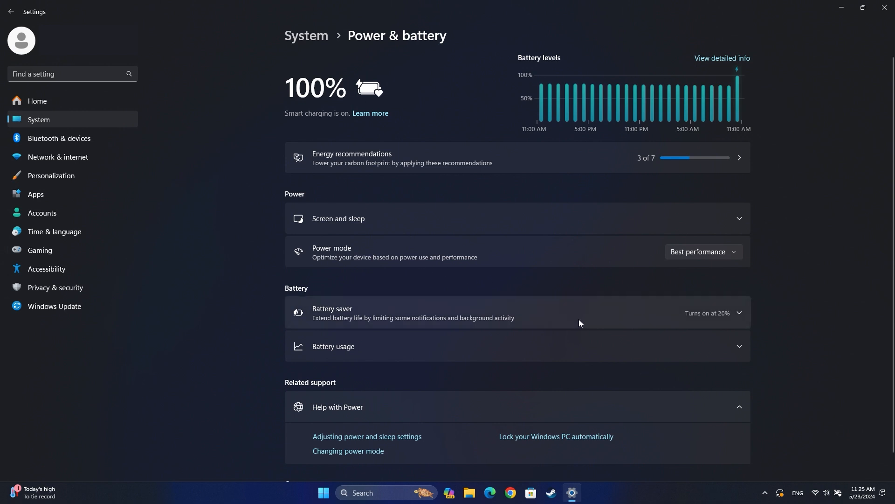
mouse_move(725, 269)
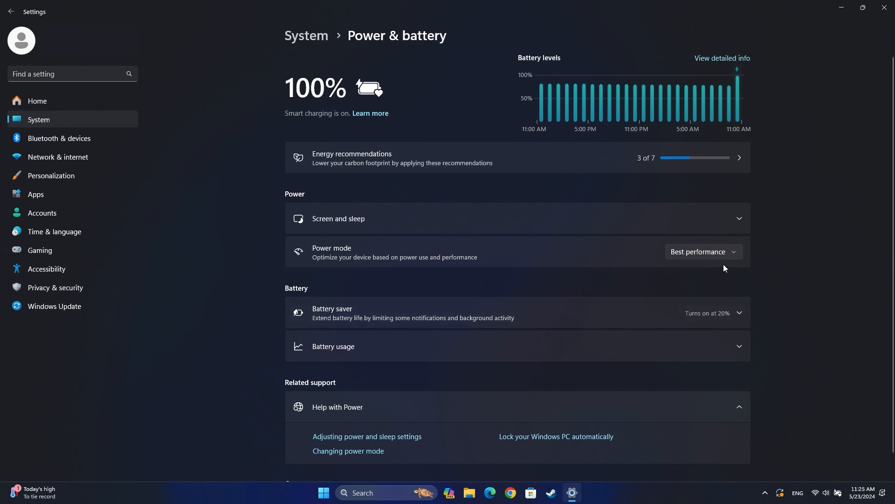
left_click(704, 251)
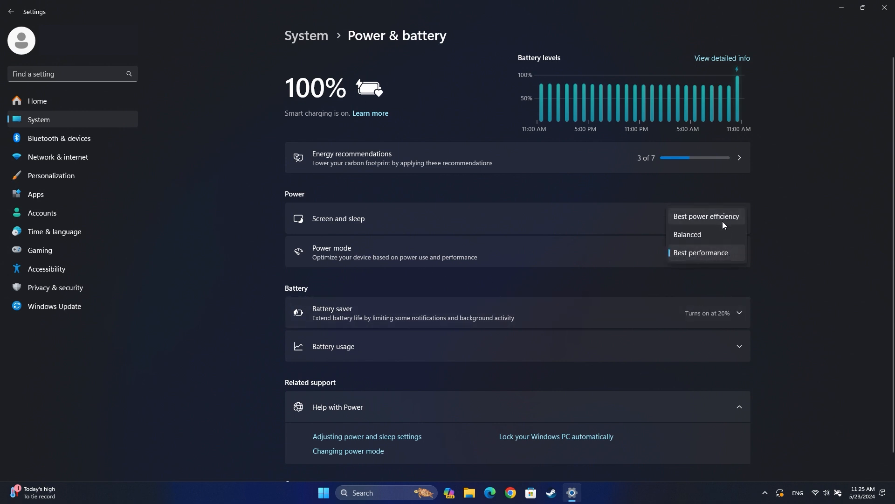
left_click(701, 252)
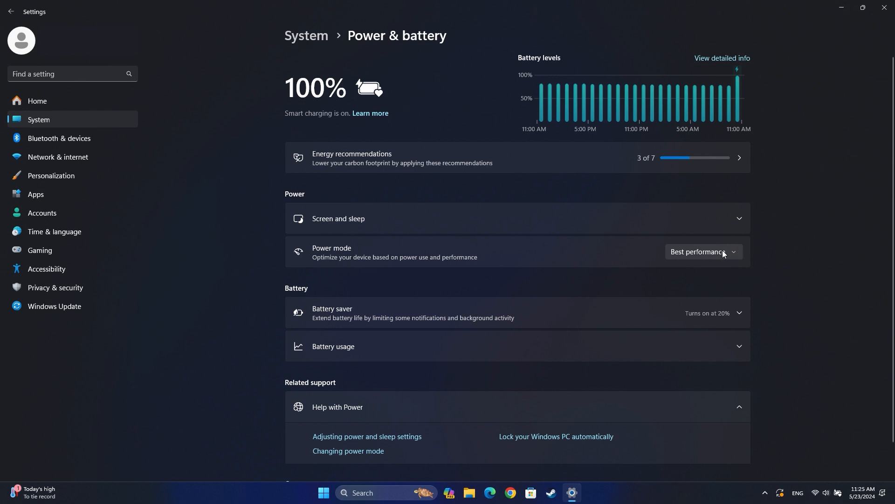
left_click(704, 250)
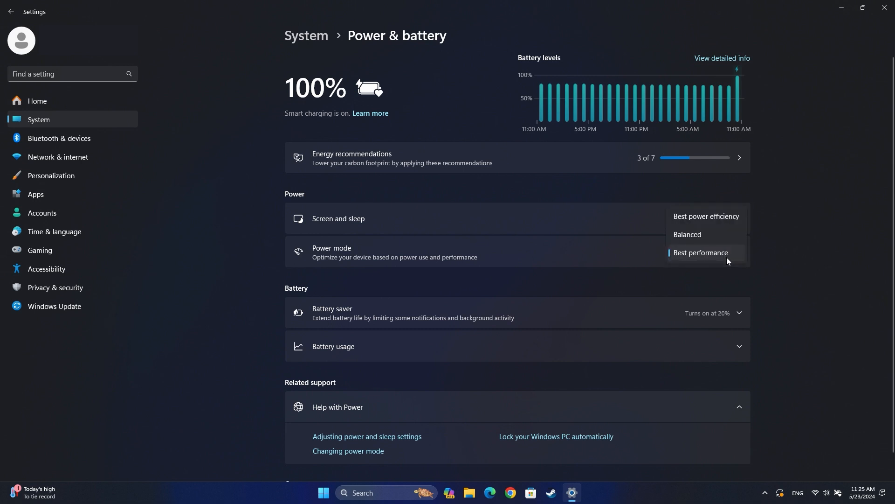
mouse_move(707, 217)
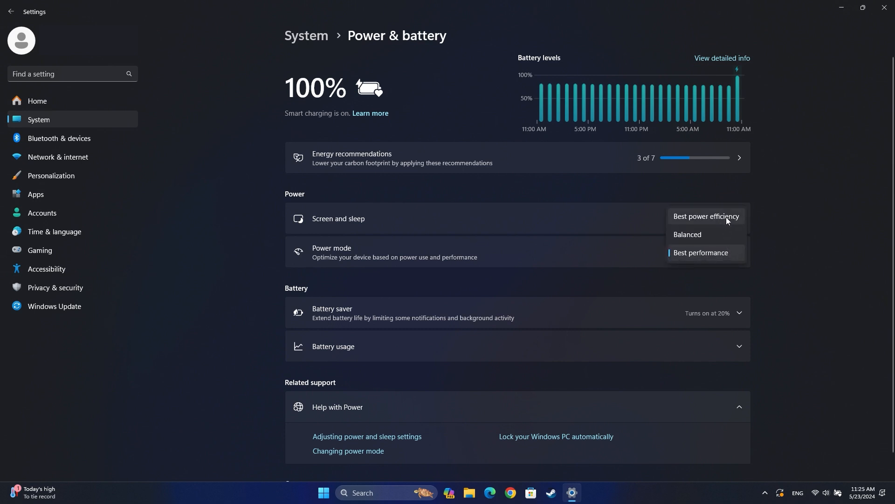
mouse_move(719, 234)
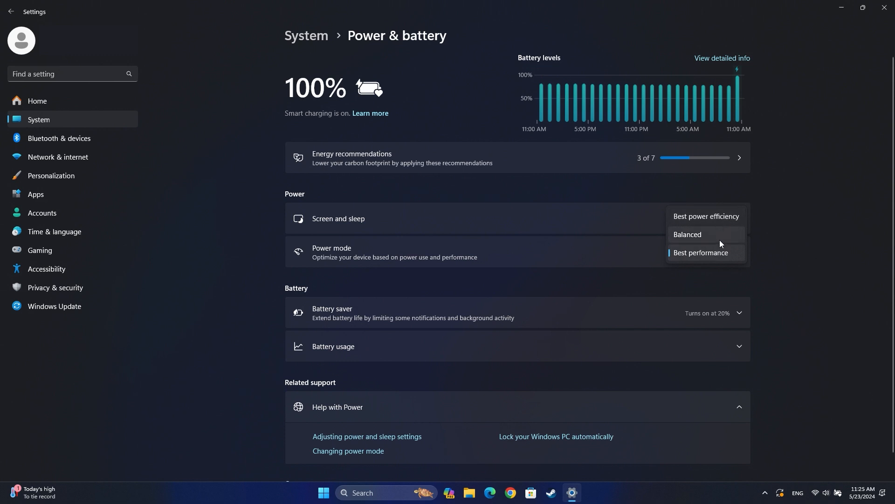
left_click(700, 253)
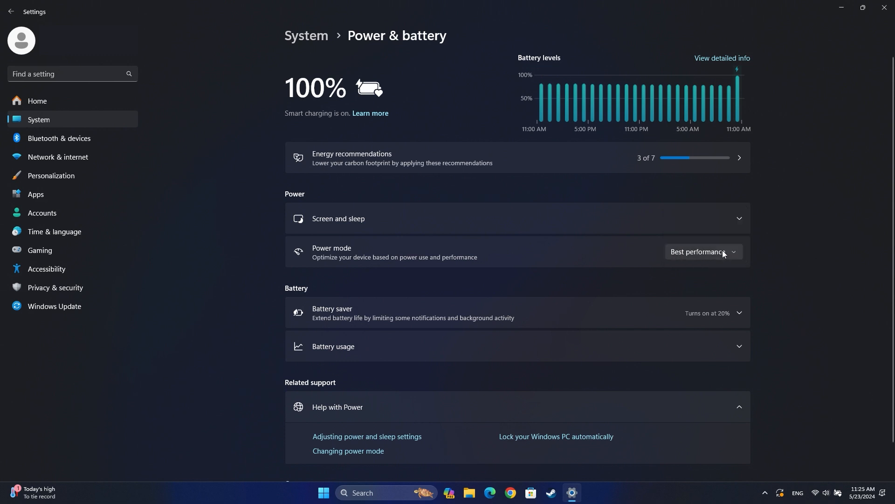